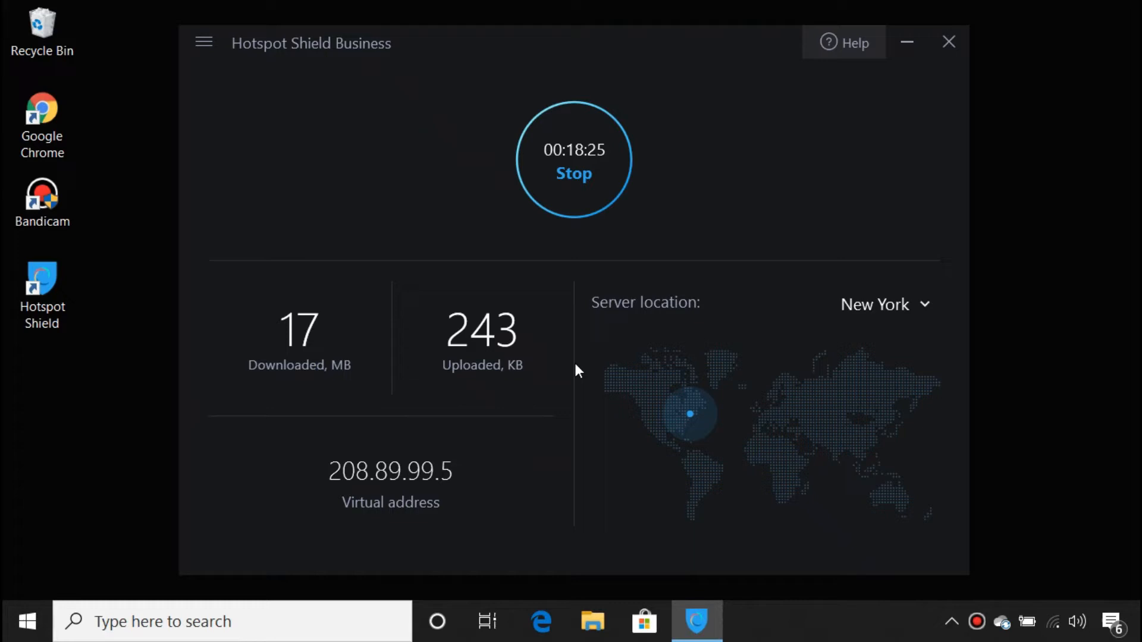
{"action": "mouse_move", "coordinate": [584, 364]}
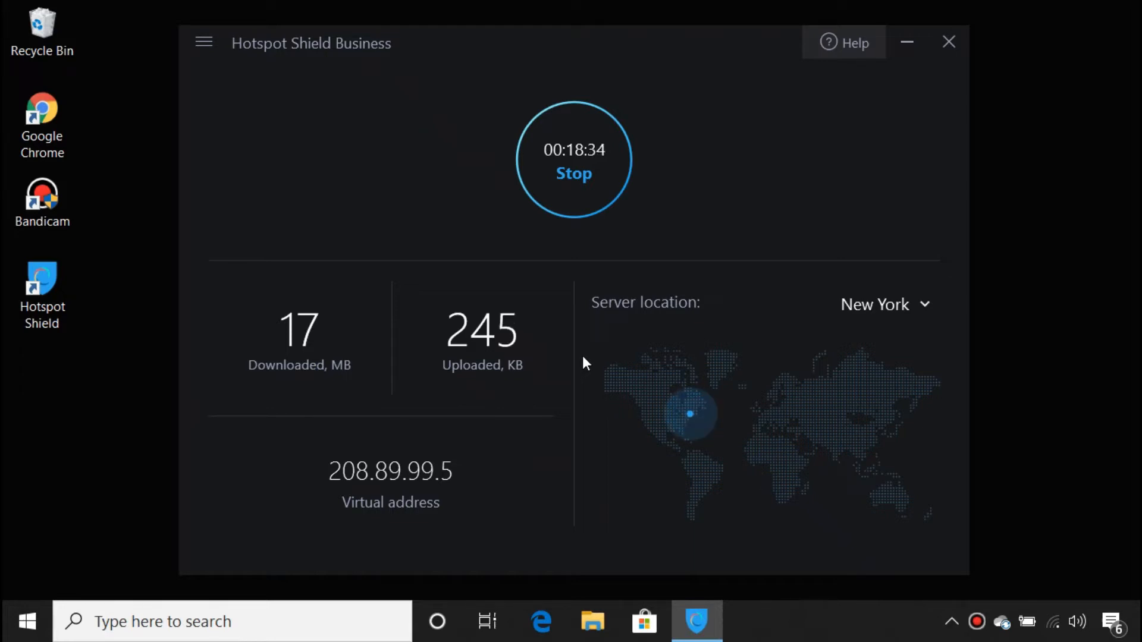
- Hide the Hotspot Shield window and glance at the Wi-Fi network list
{"action": "left_click", "coordinate": [574, 174]}
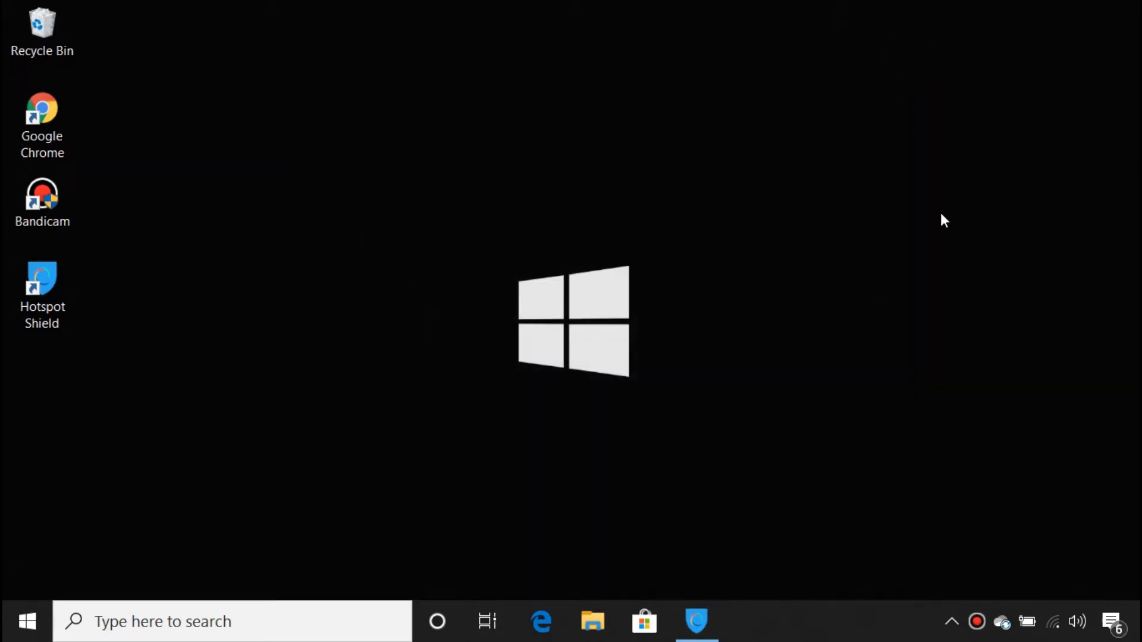
{"action": "left_click", "coordinate": [1052, 621]}
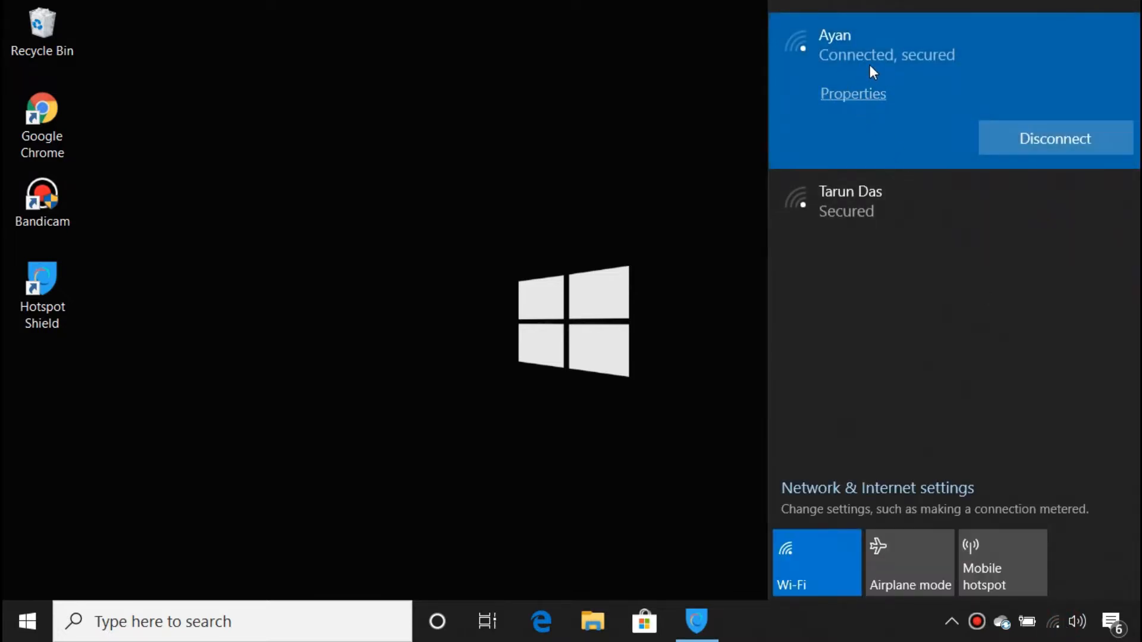
{"action": "left_click", "coordinate": [182, 621]}
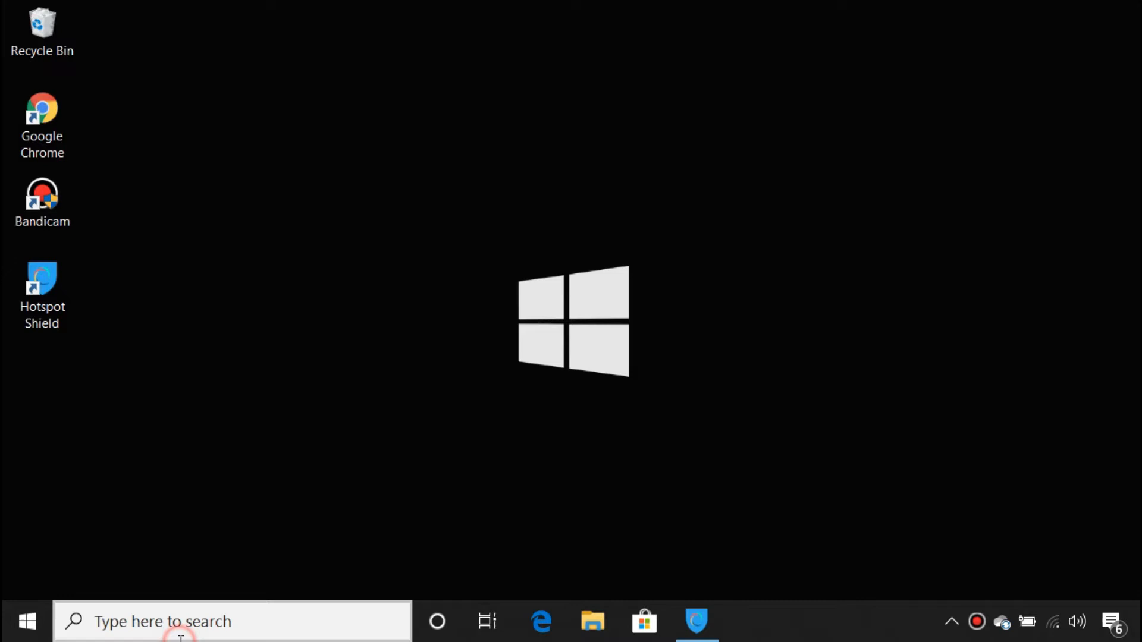
- Search 'mobile' and turn on Mobile hotspot internet sharing over Wi-Fi as MILAN-1
{"action": "type", "text": "mobile"}
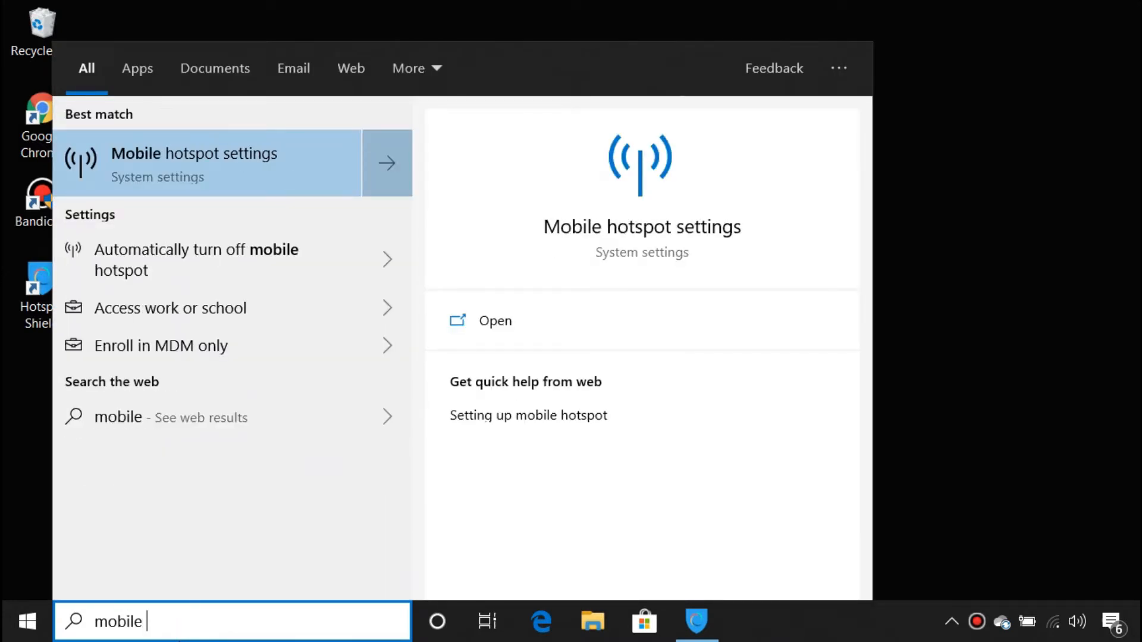
{"action": "left_click", "coordinate": [194, 163]}
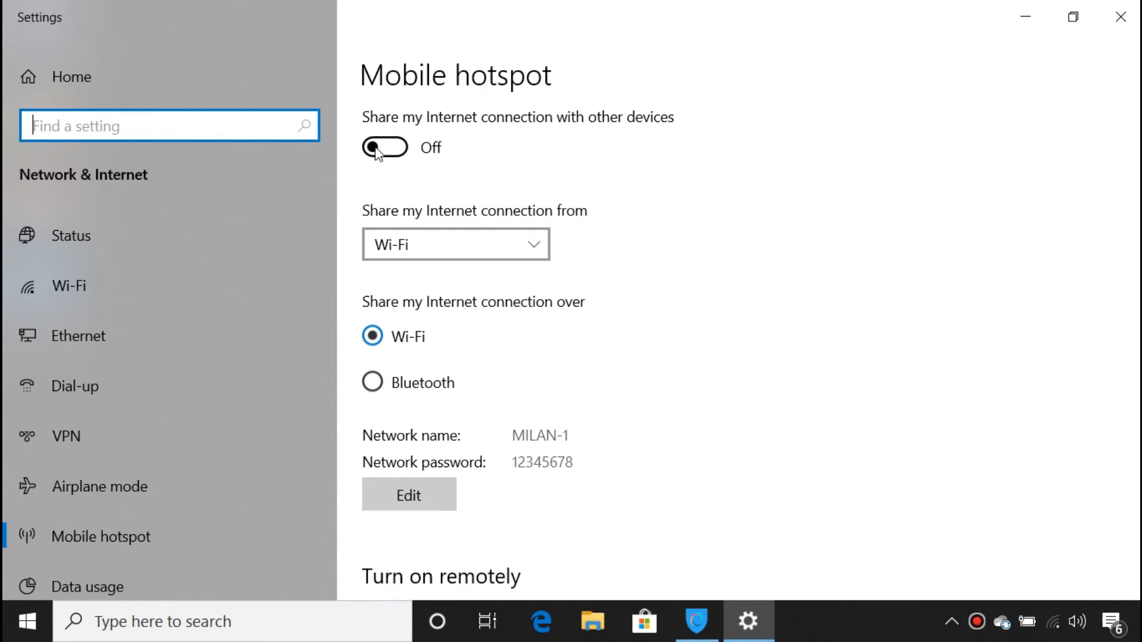
{"action": "left_click", "coordinate": [385, 148]}
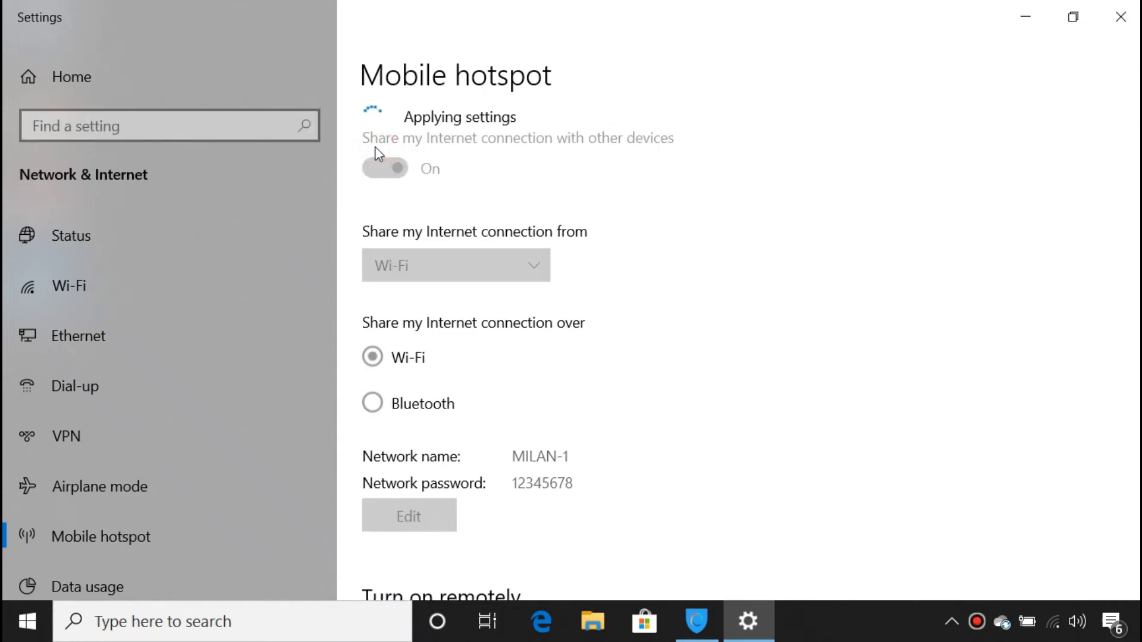
{"action": "left_click", "coordinate": [385, 168]}
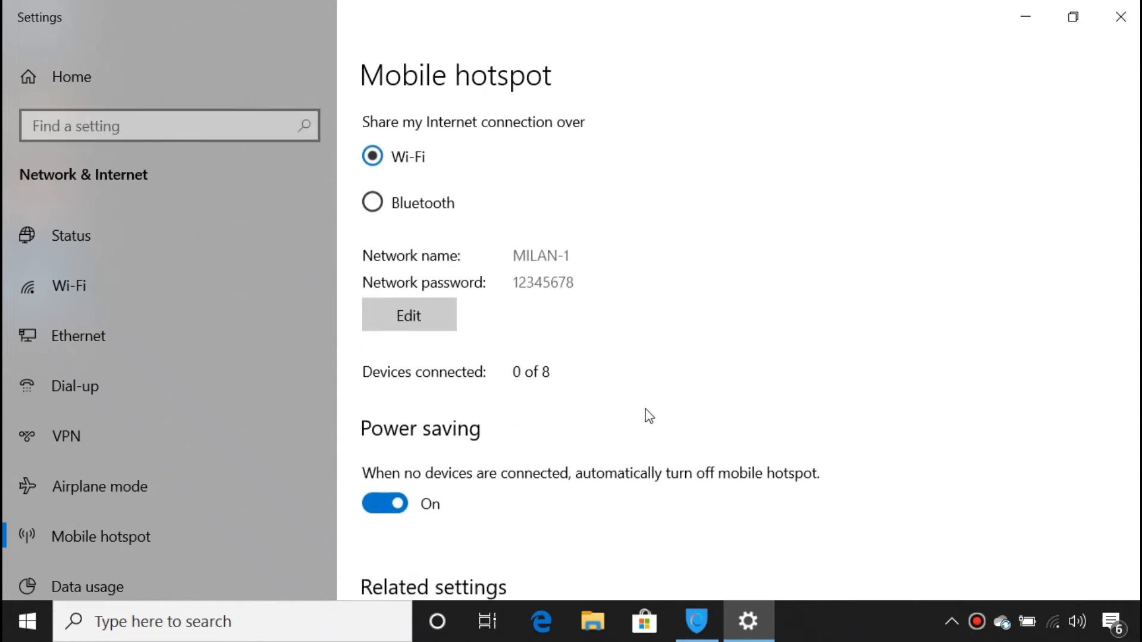
{"action": "mouse_move", "coordinate": [474, 298]}
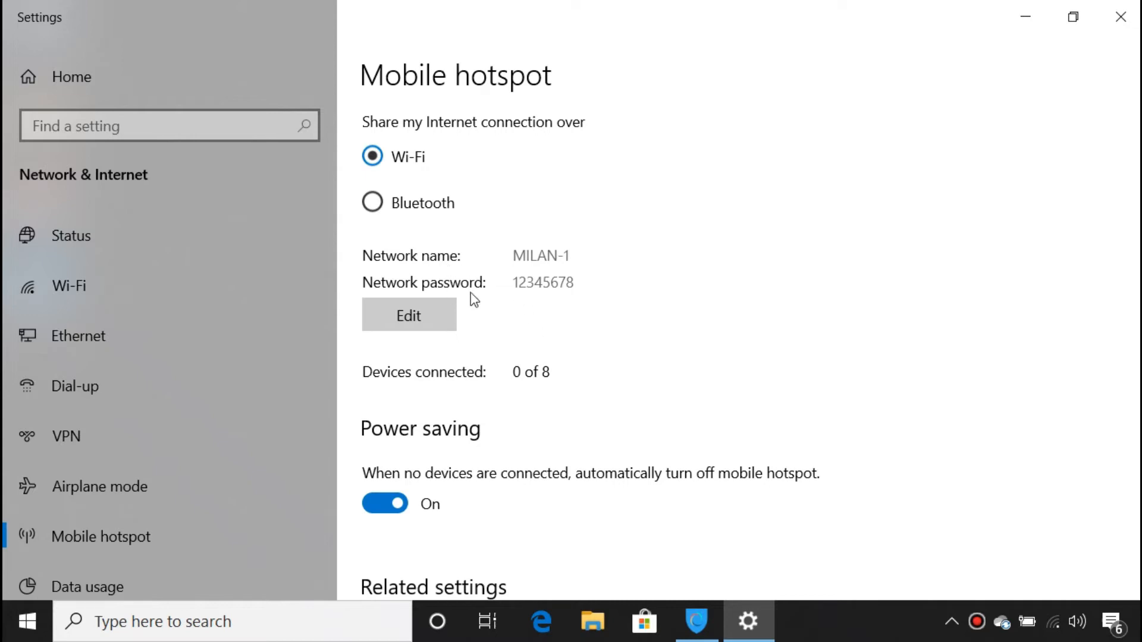
{"action": "left_click", "coordinate": [409, 314]}
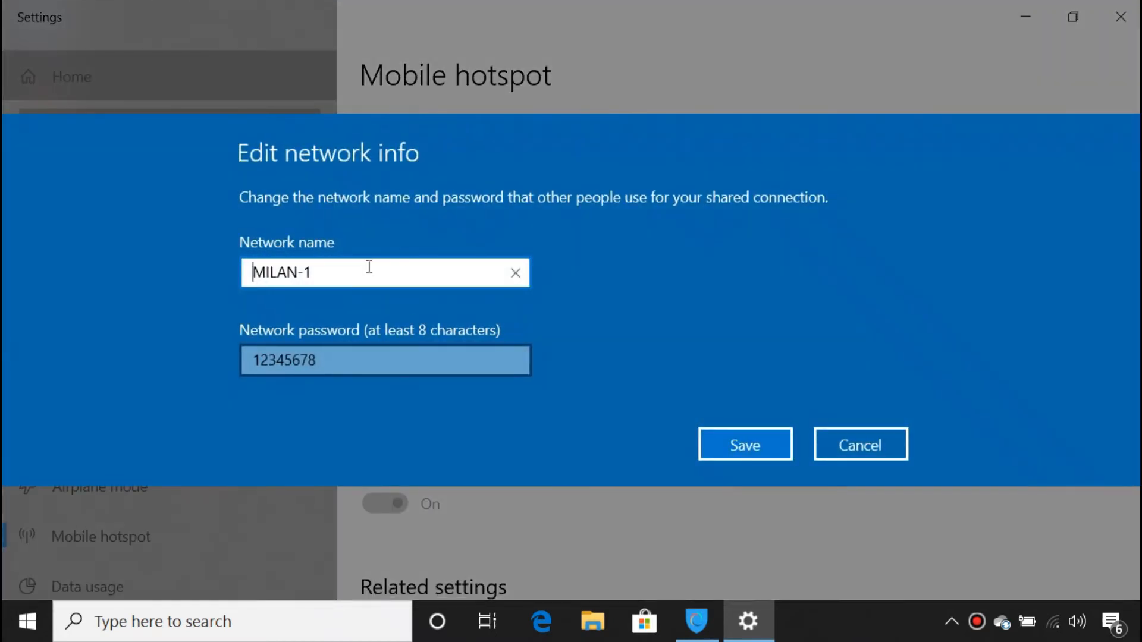
{"action": "type", "text": "Windows 1"}
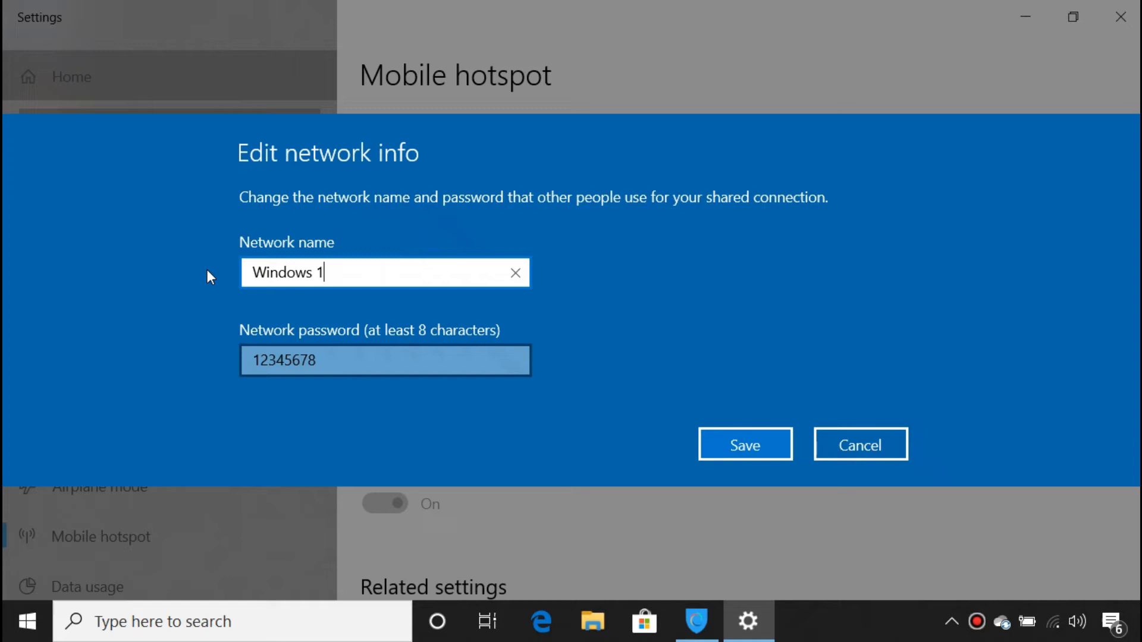
{"action": "type", "text": "0"}
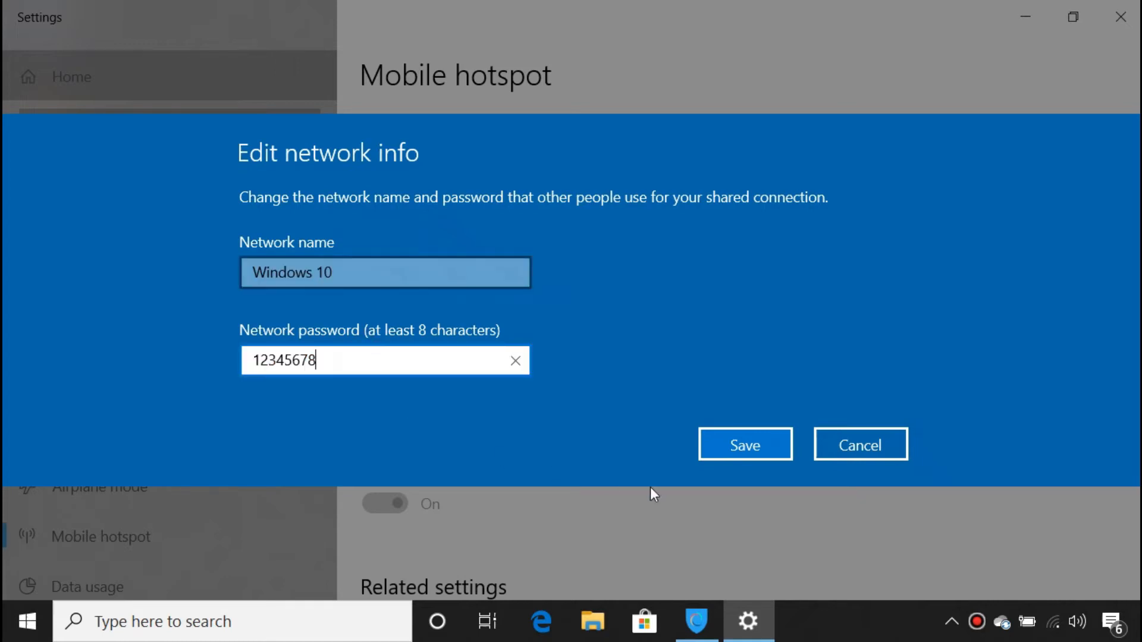
{"action": "left_click", "coordinate": [744, 444]}
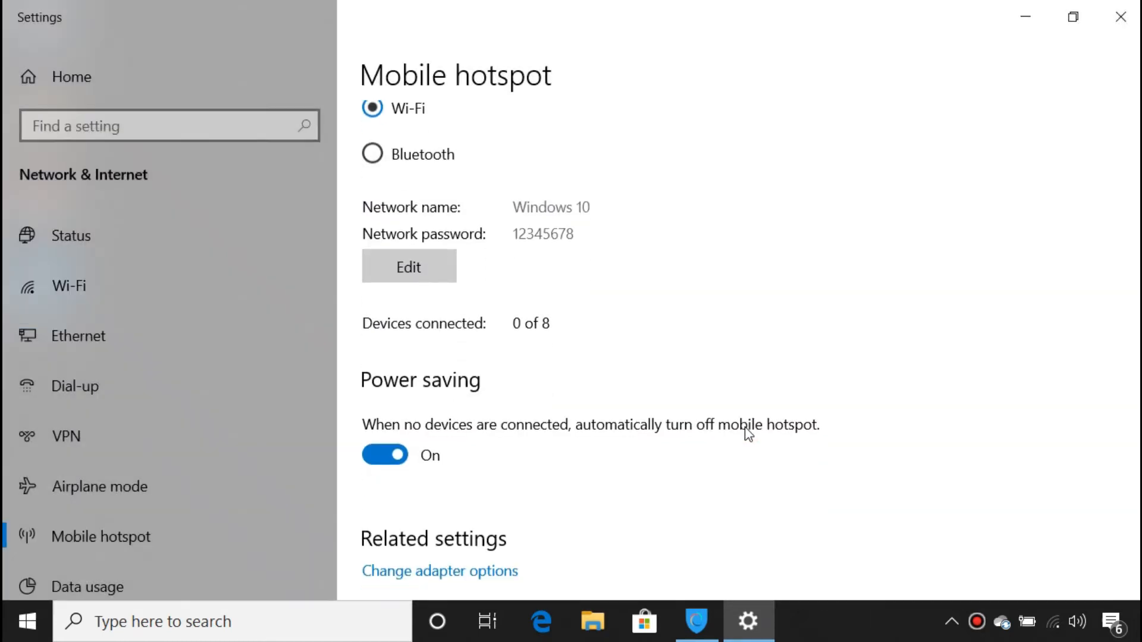
{"action": "scroll", "scroll_direction": "down", "scroll_amount": 3}
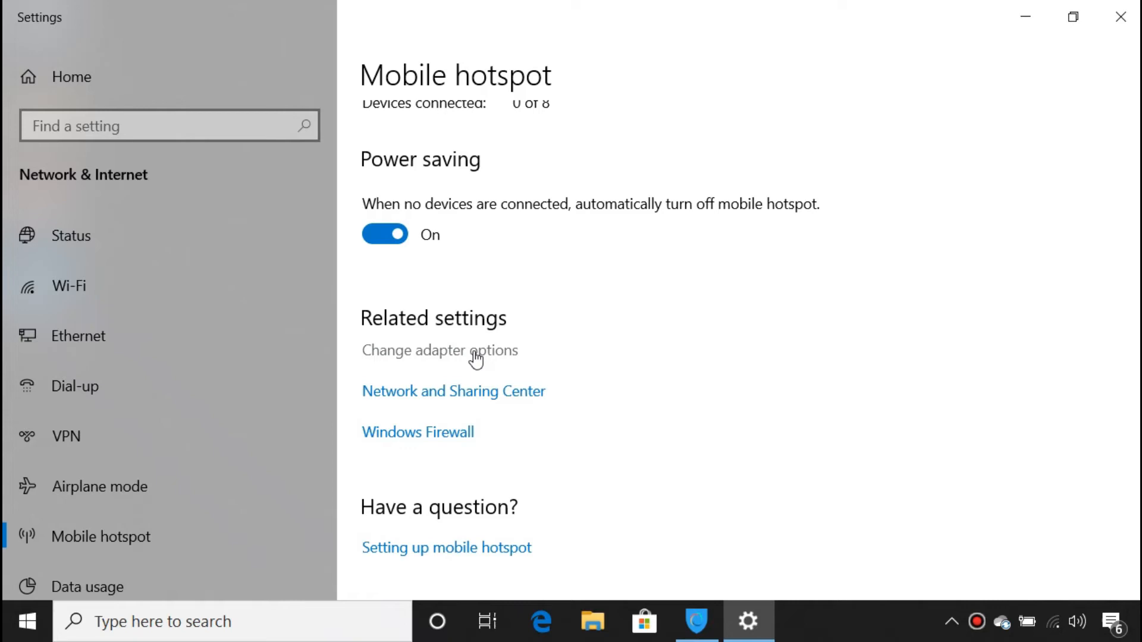
- Open Properties for the Ethernet 2 (TAP-Windows Adapter V9) connection in Network Connections
{"action": "left_click", "coordinate": [439, 351]}
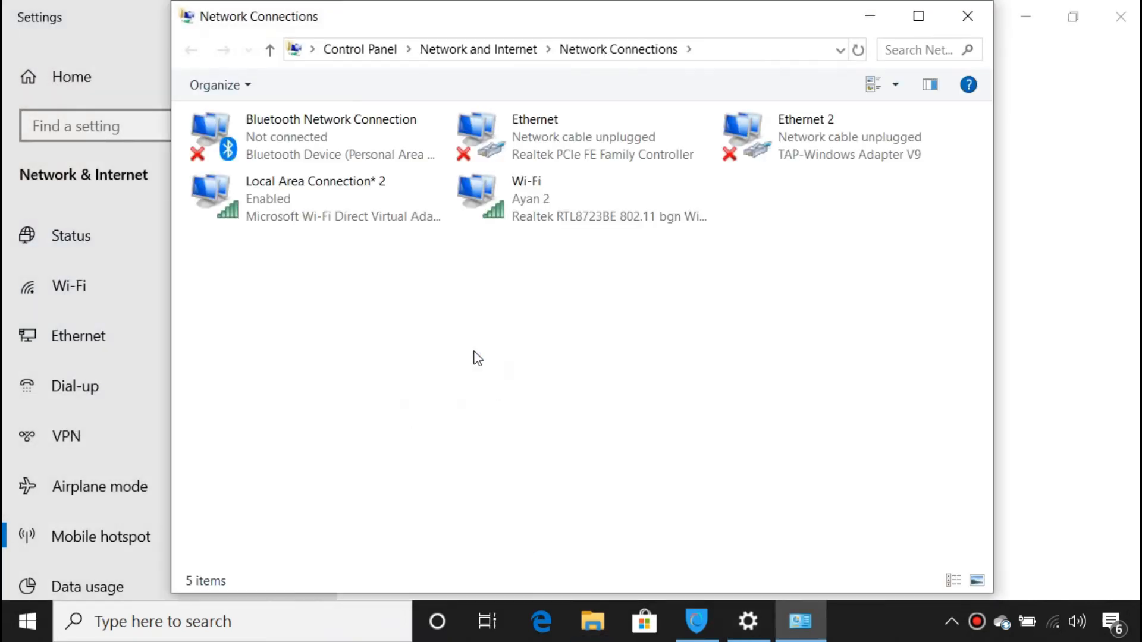
{"action": "left_click", "coordinate": [314, 198]}
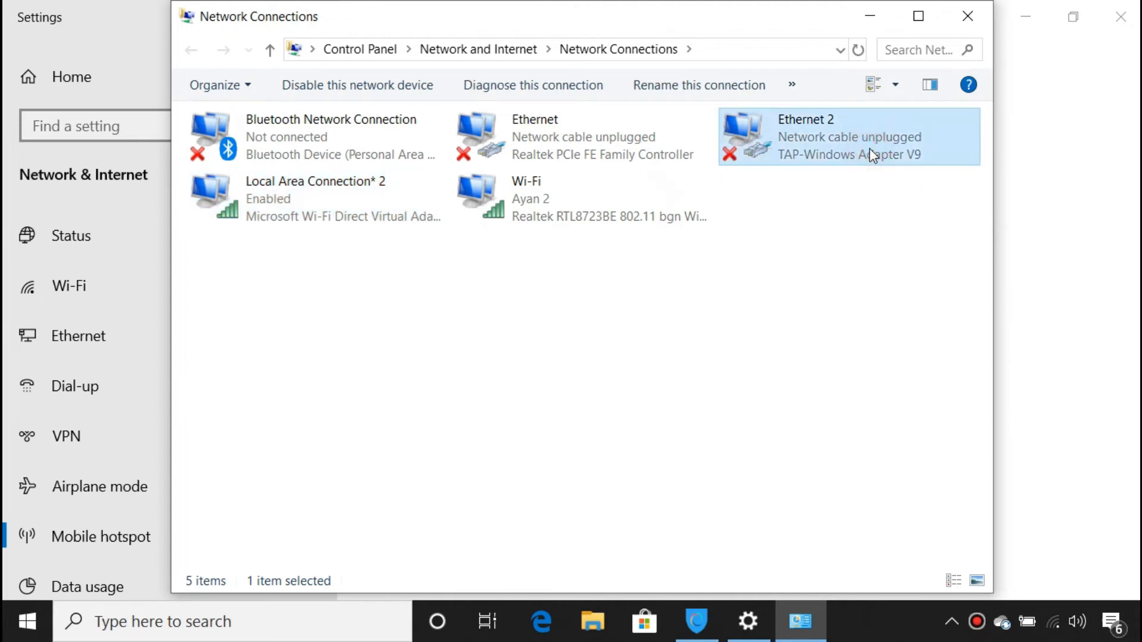
{"action": "mouse_move", "coordinate": [829, 177]}
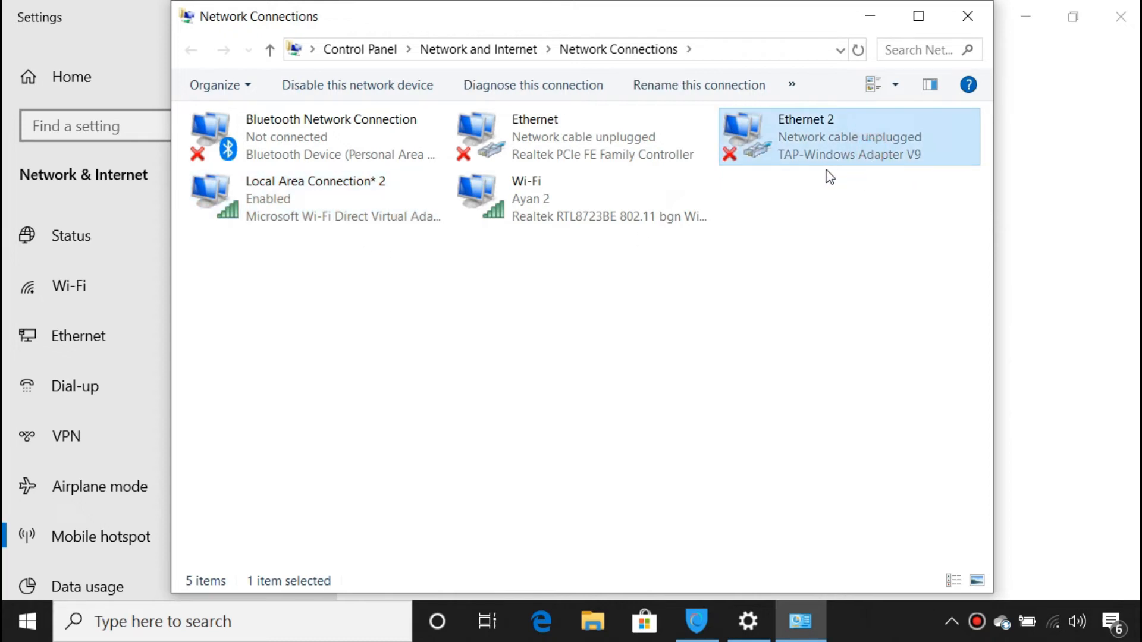
{"action": "right_click", "coordinate": [830, 139]}
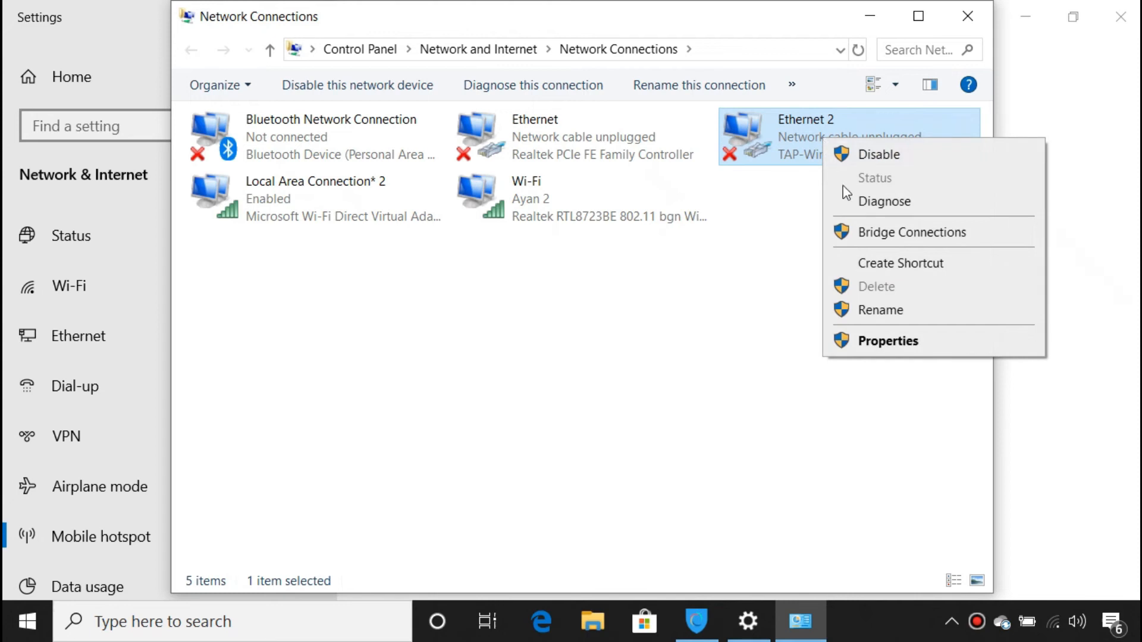
{"action": "left_click", "coordinate": [888, 341]}
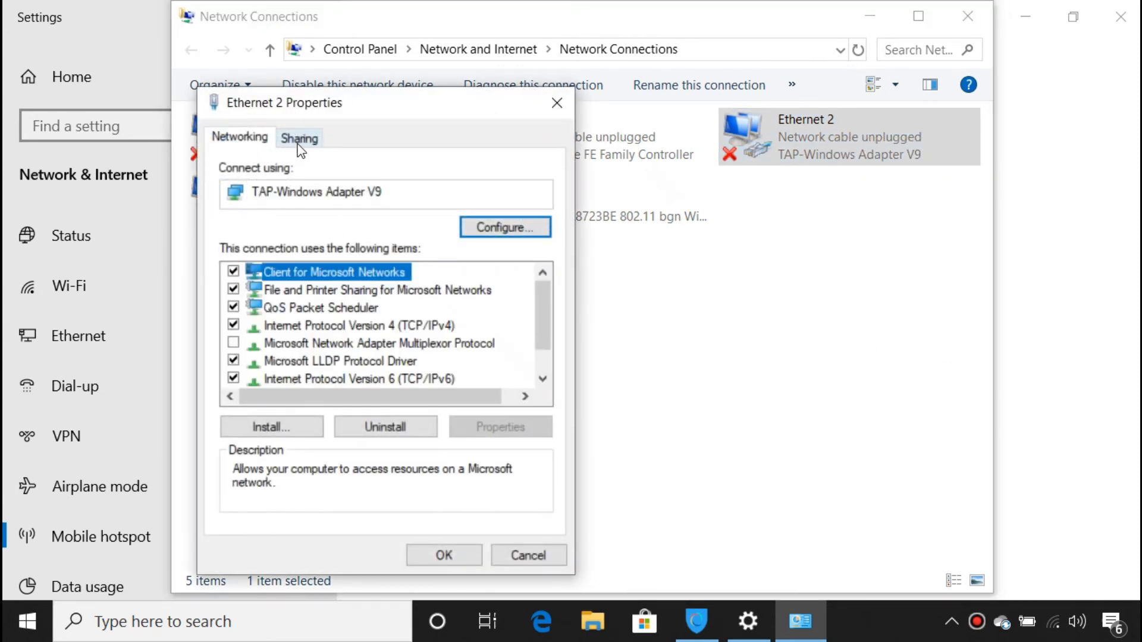
- Enable Ethernet 2 internet sharing to Local Area Connection* 2 and apply with OK
{"action": "left_click", "coordinate": [298, 137]}
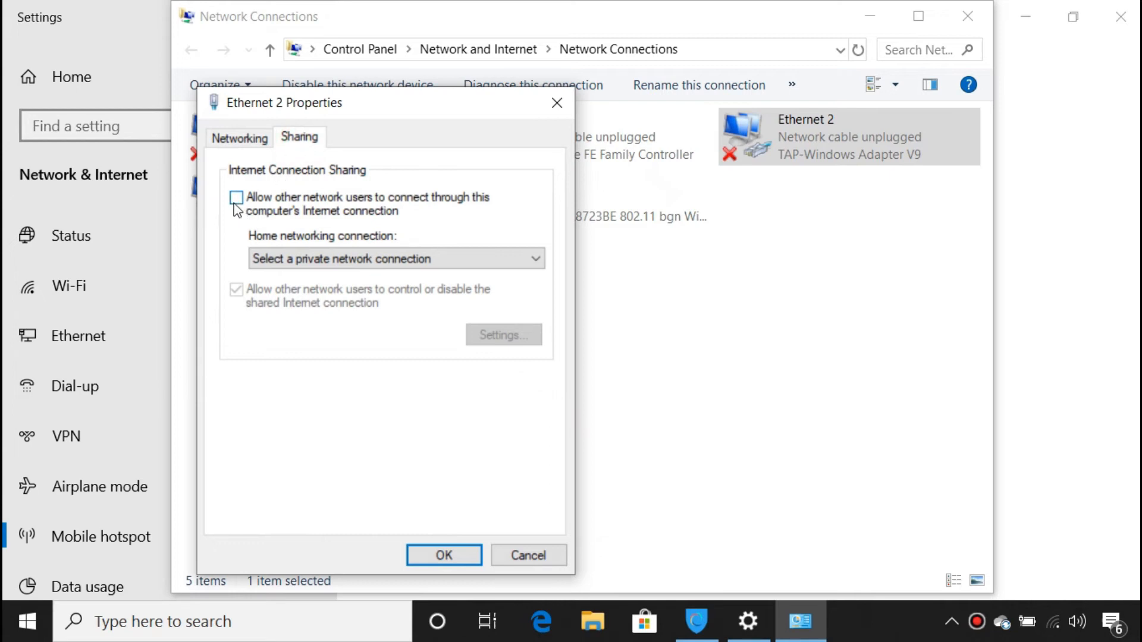
{"action": "left_click", "coordinate": [236, 198]}
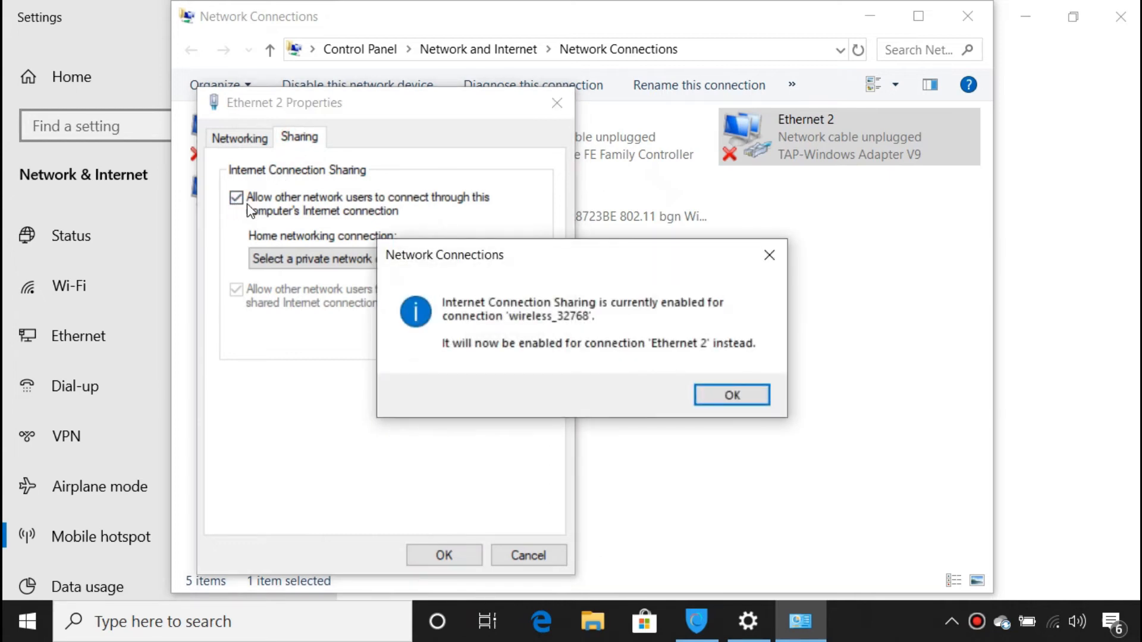
{"action": "left_click", "coordinate": [730, 395]}
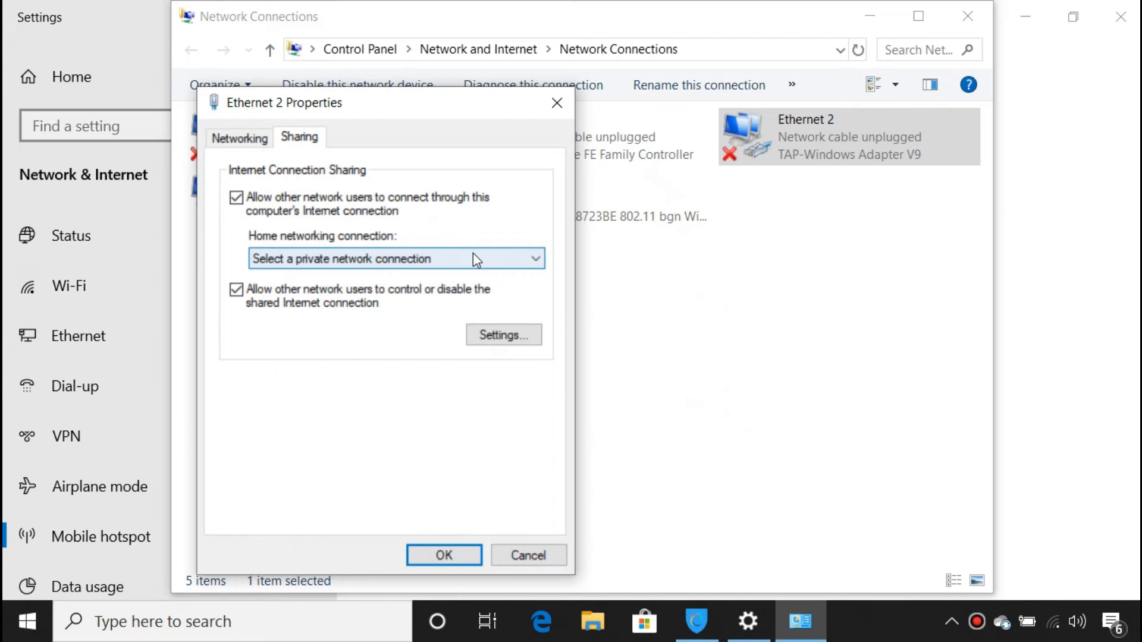
{"action": "left_click", "coordinate": [396, 259]}
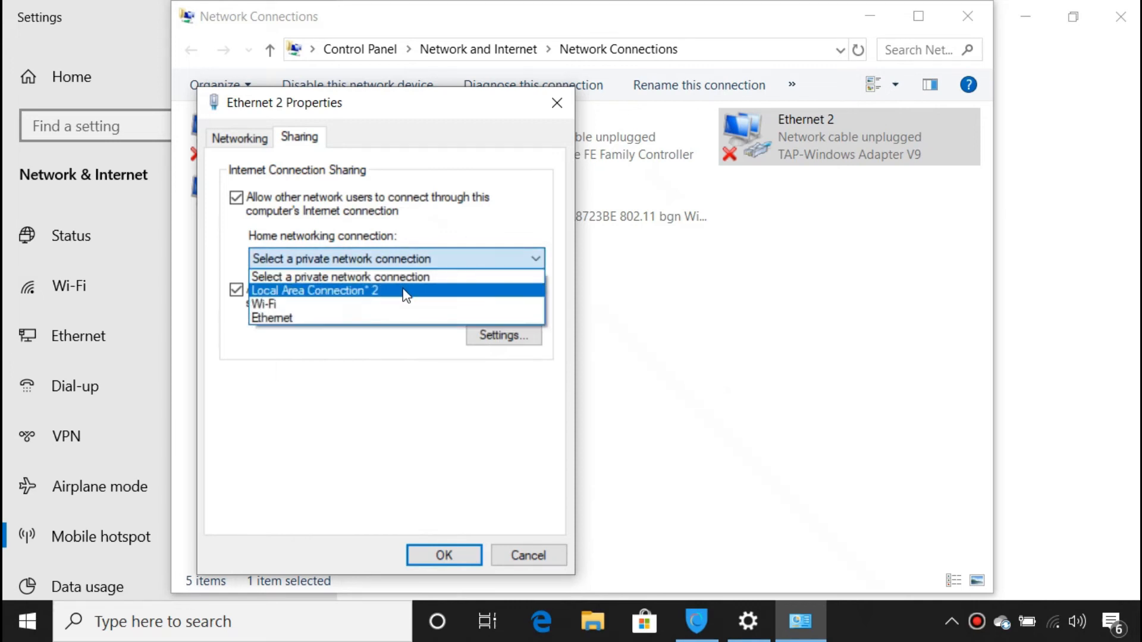
{"action": "left_click", "coordinate": [315, 289]}
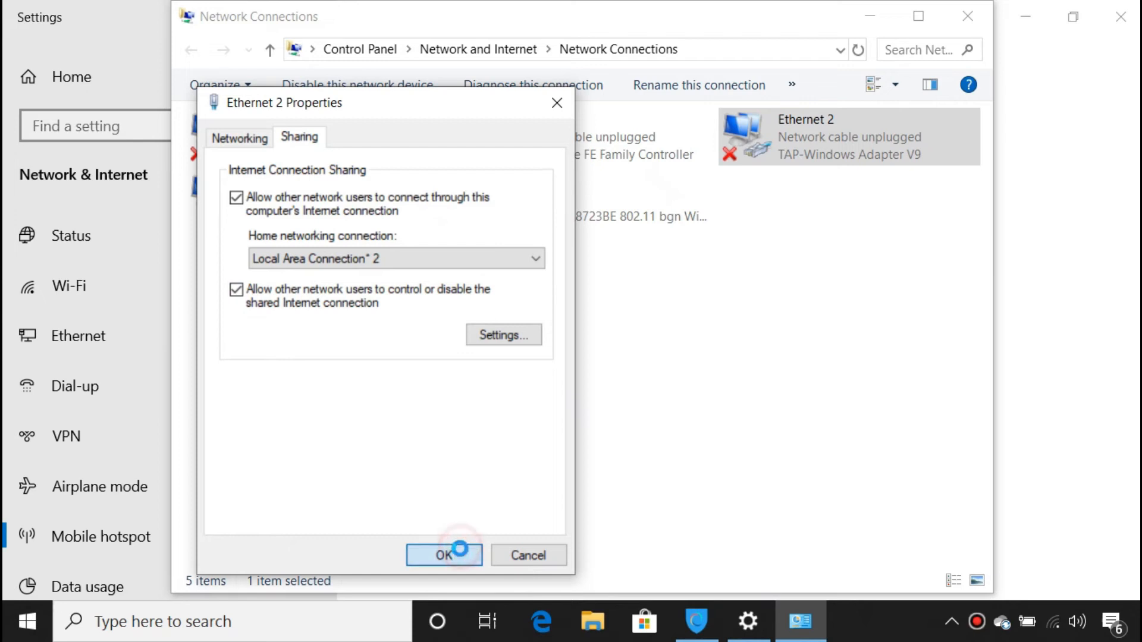
{"action": "left_click", "coordinate": [445, 555]}
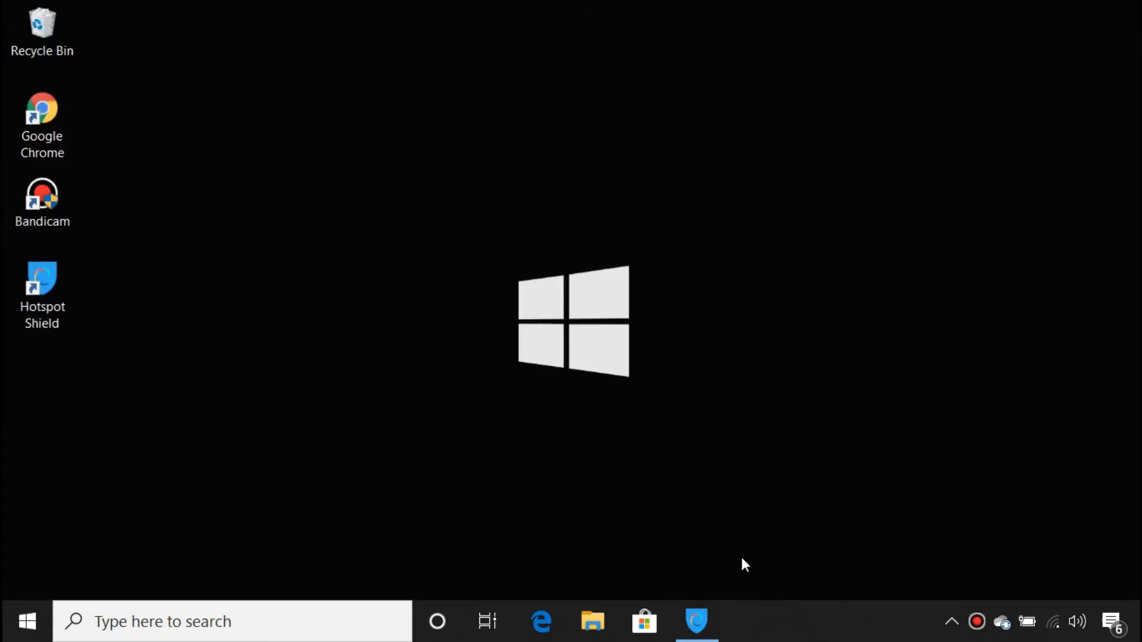
- Connect Hotspot Shield to a United States server and dismiss the connected notification
{"action": "left_click", "coordinate": [695, 621]}
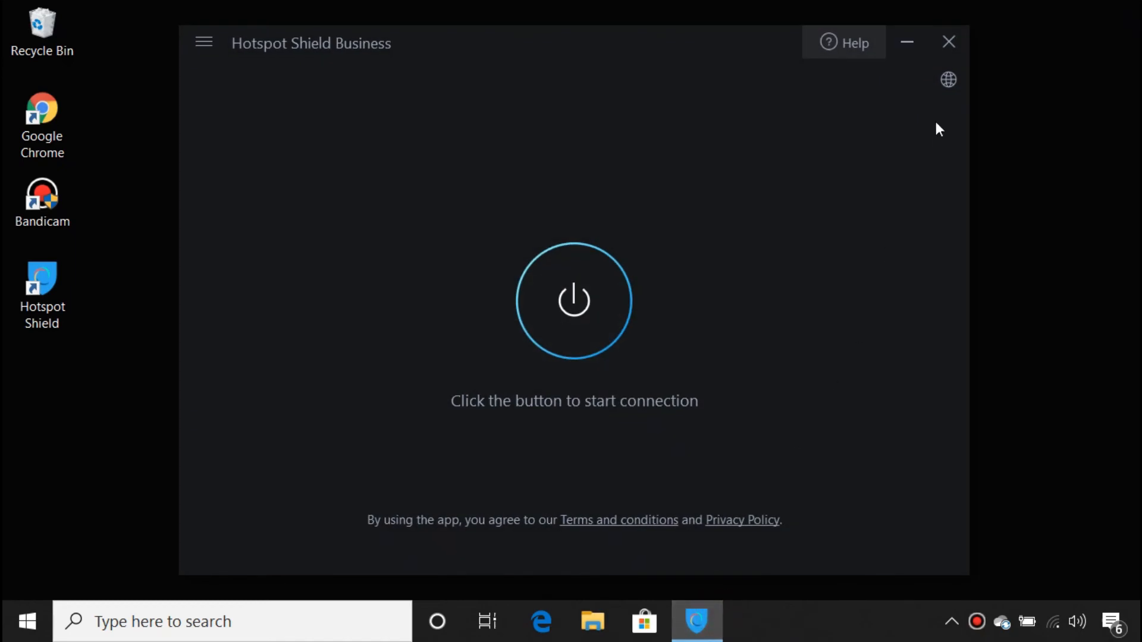
{"action": "left_click", "coordinate": [948, 79]}
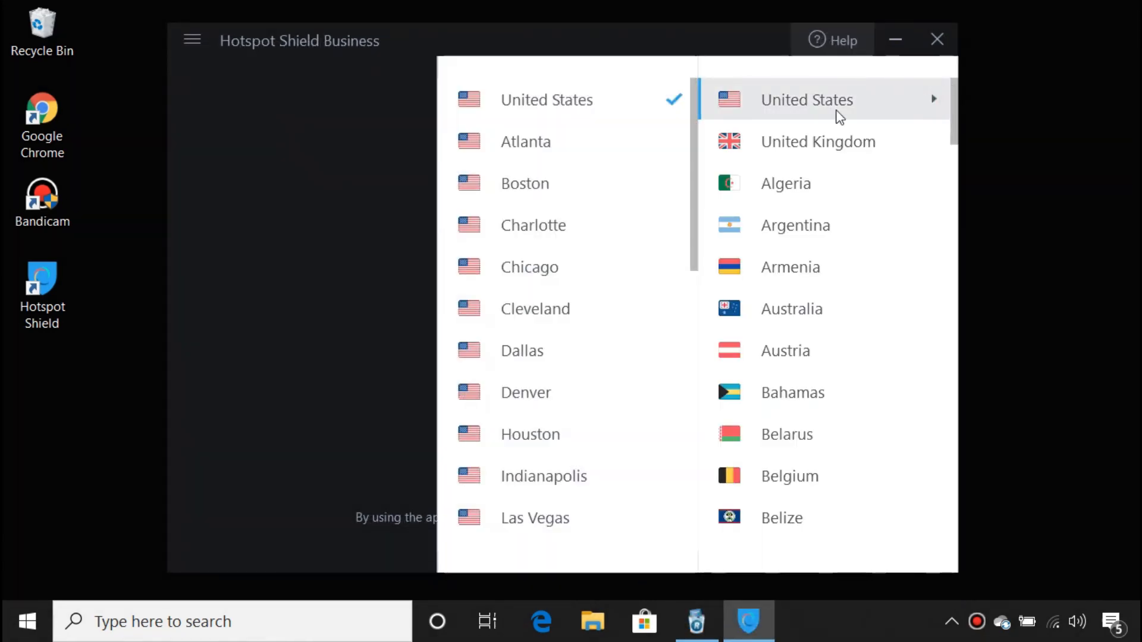
{"action": "left_click", "coordinate": [807, 100]}
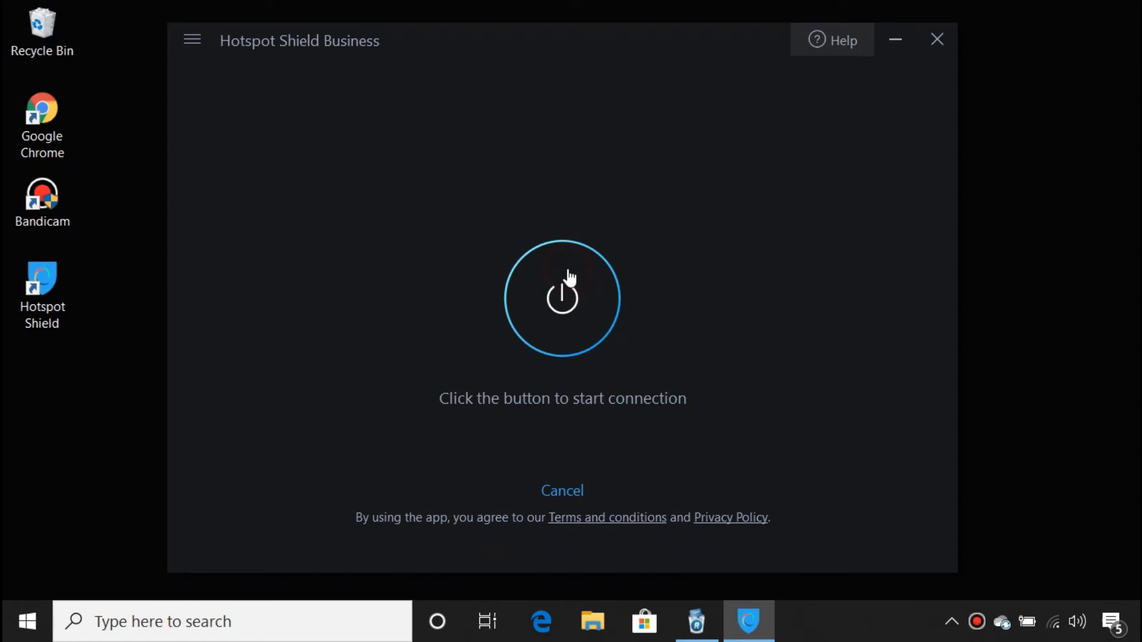
{"action": "left_click", "coordinate": [562, 297]}
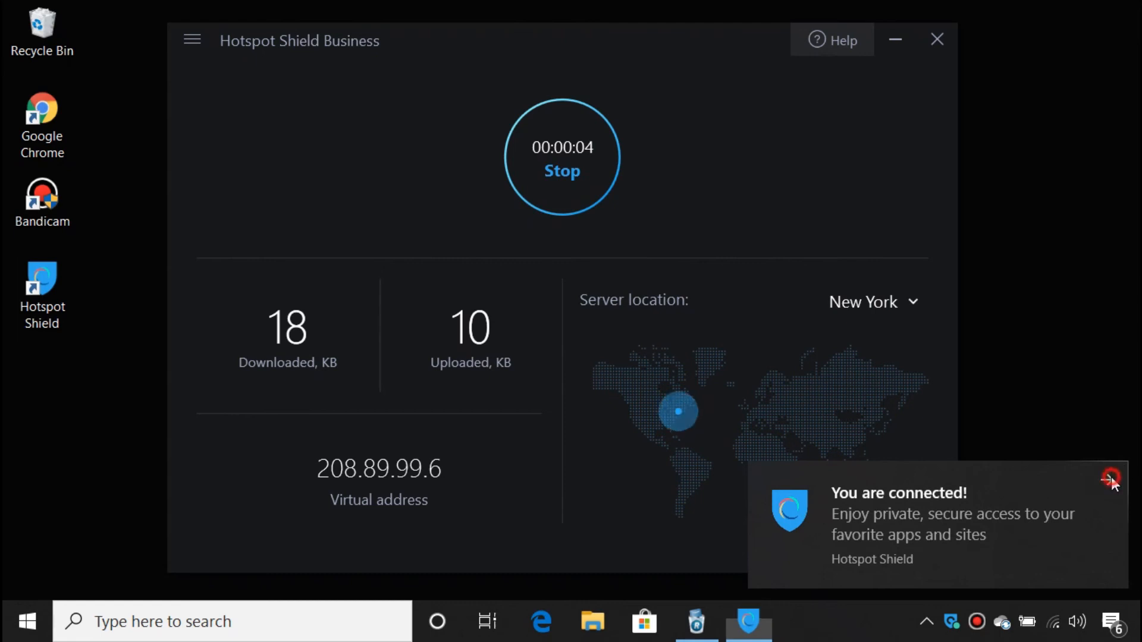
{"action": "left_click", "coordinate": [1110, 477]}
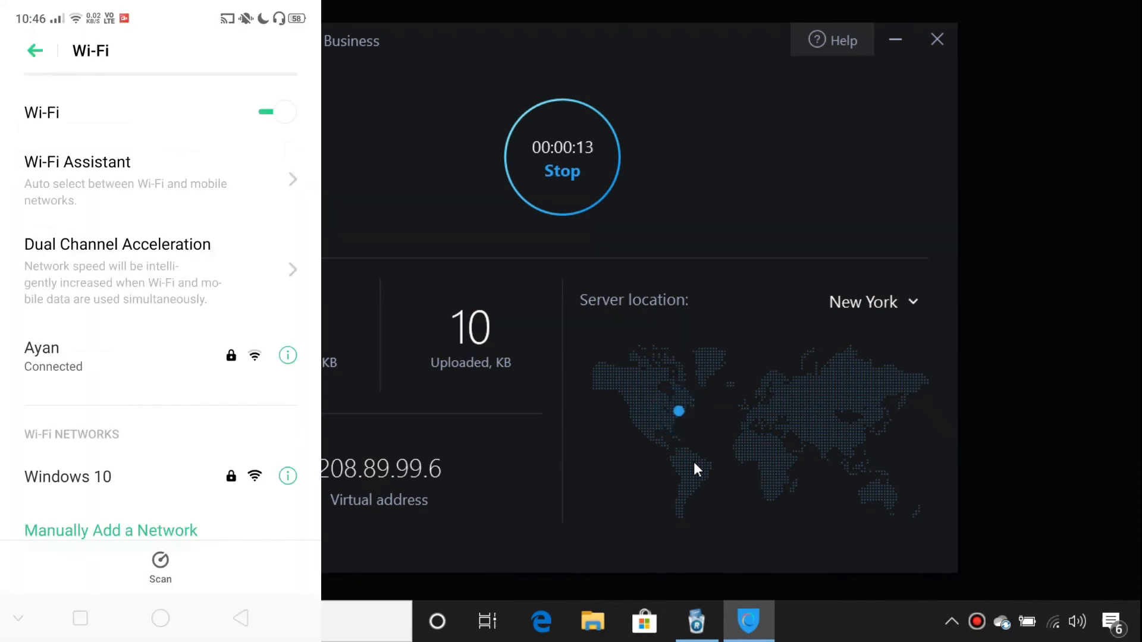
- Join the Windows 10 hotspot on the phone and check iplocation.net's geolocation table
{"action": "left_click", "coordinate": [68, 477]}
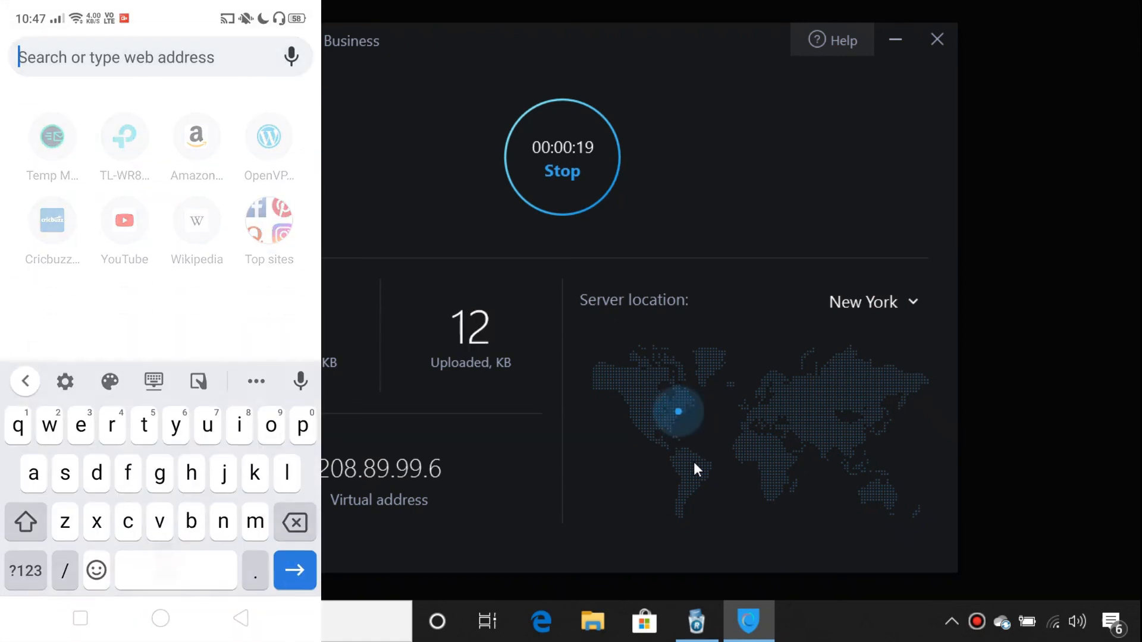
{"action": "type", "text": "iplocation.net"}
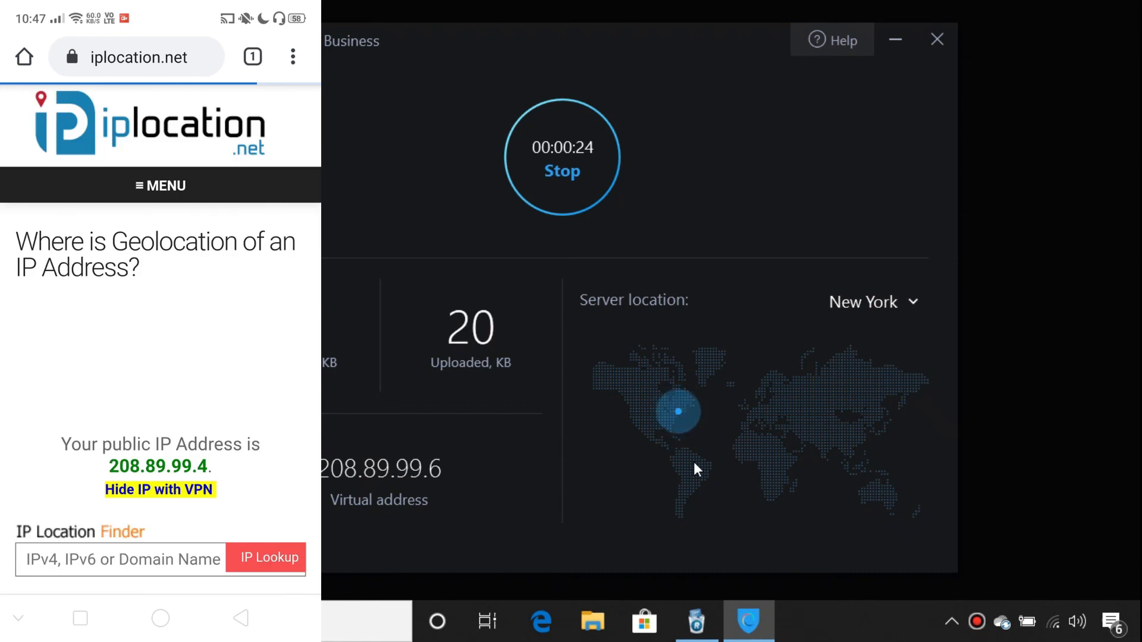
{"action": "scroll", "scroll_direction": "down", "scroll_amount": 3}
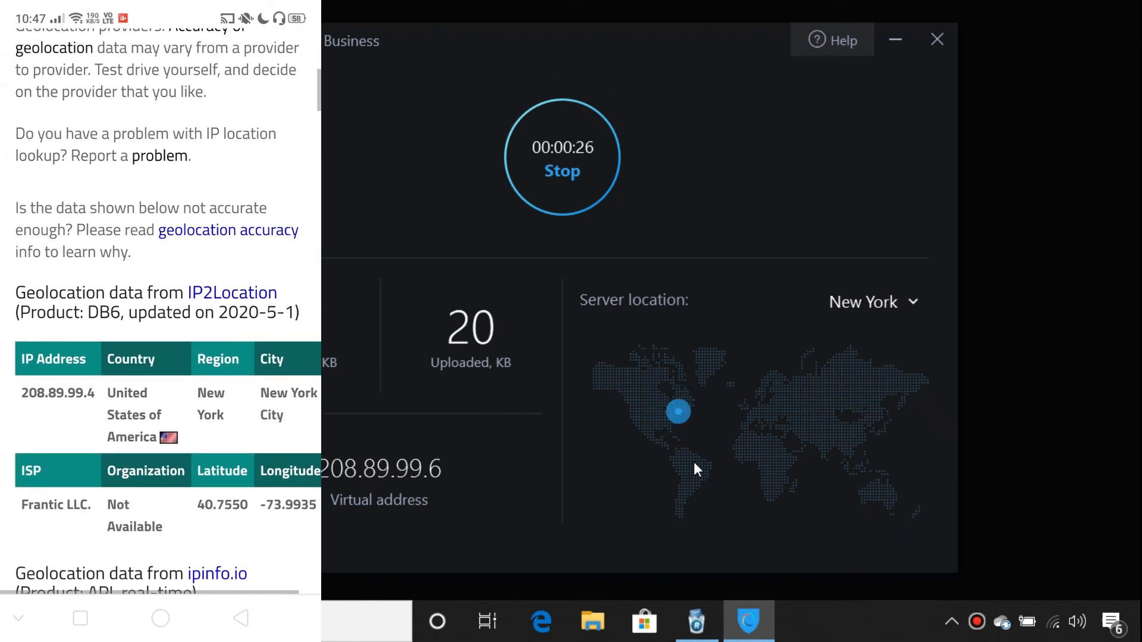